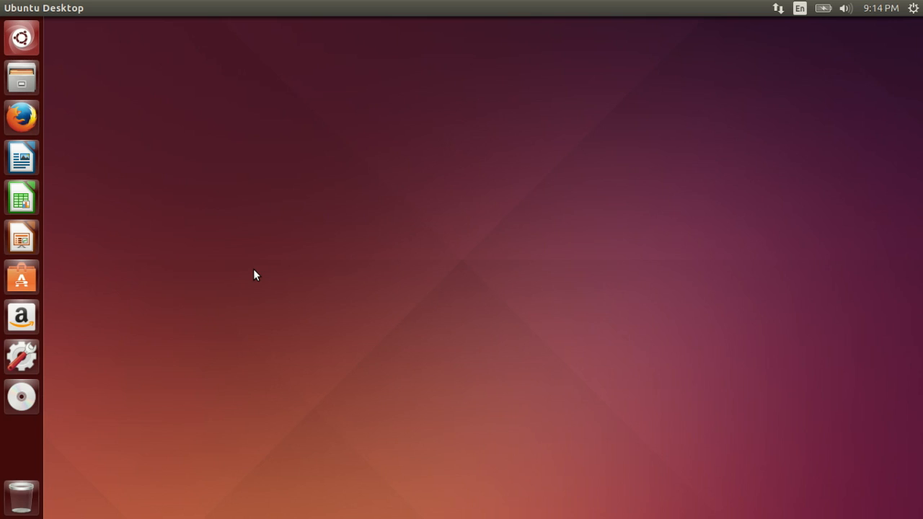
pyautogui.moveTo(30, 121)
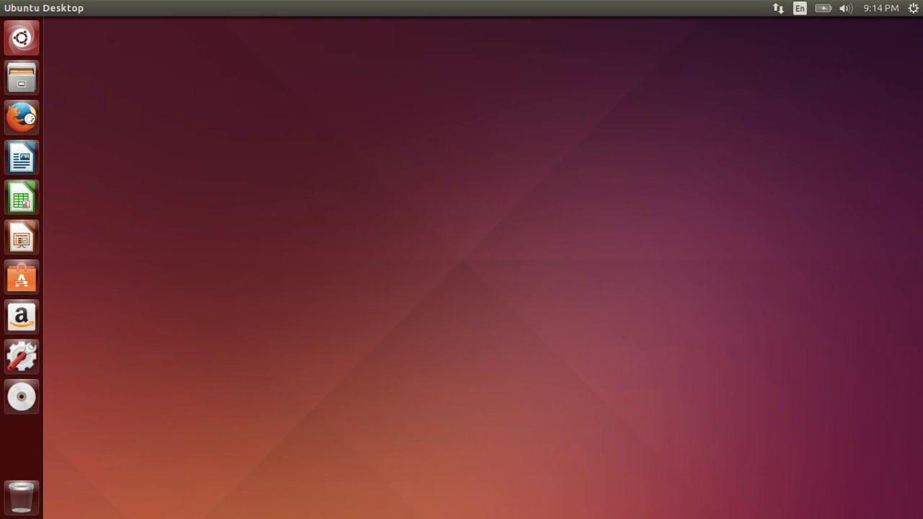
# Launch Firefox and go to the chrome.google.com home page.
pyautogui.click(20, 116)
pyautogui.write('chro')
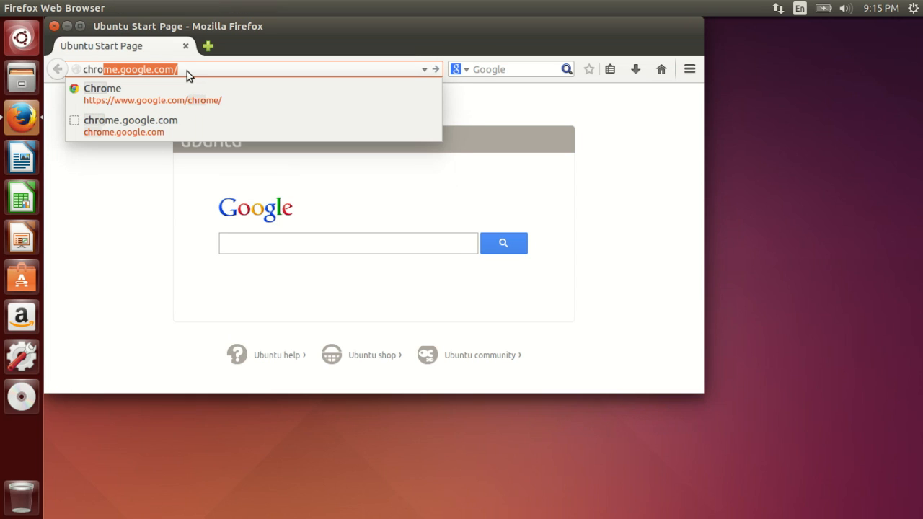
pyautogui.click(153, 94)
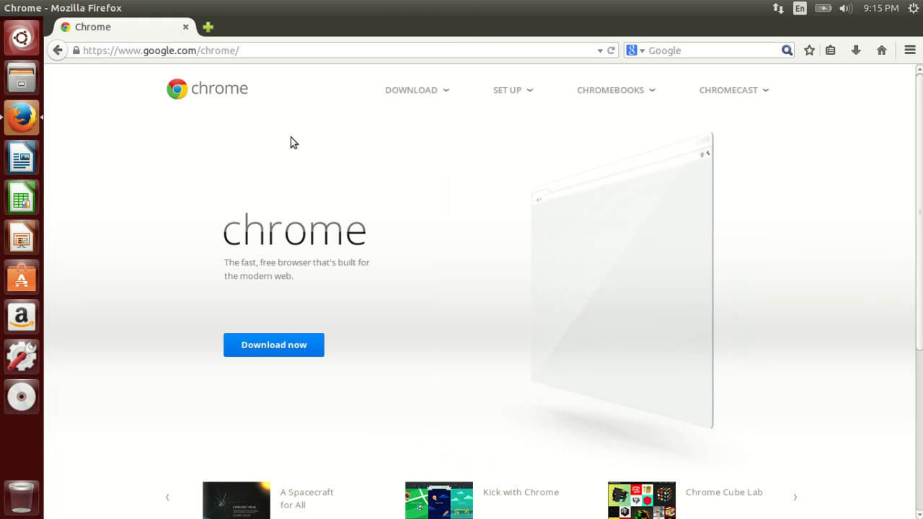
pyautogui.moveTo(281, 240)
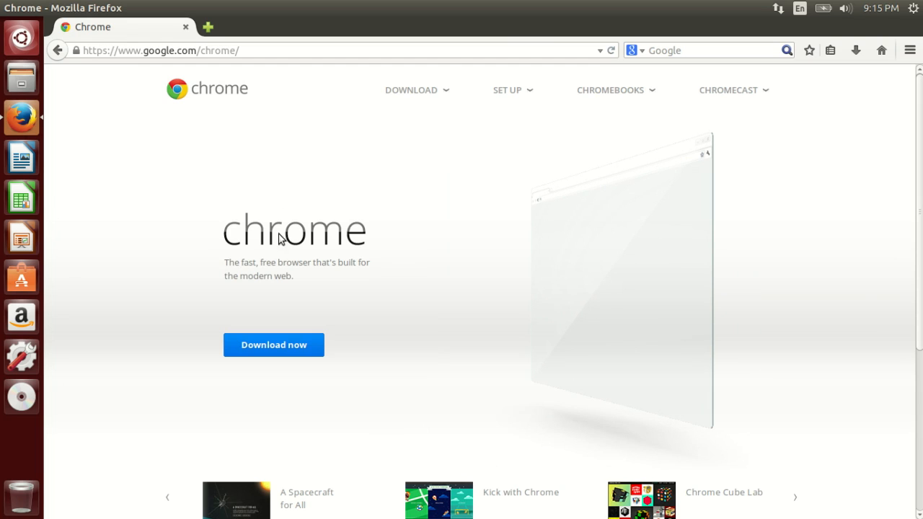
# Choose Download now, select the 64-bit .deb for Debian/Ubuntu, and accept the terms.
pyautogui.click(274, 345)
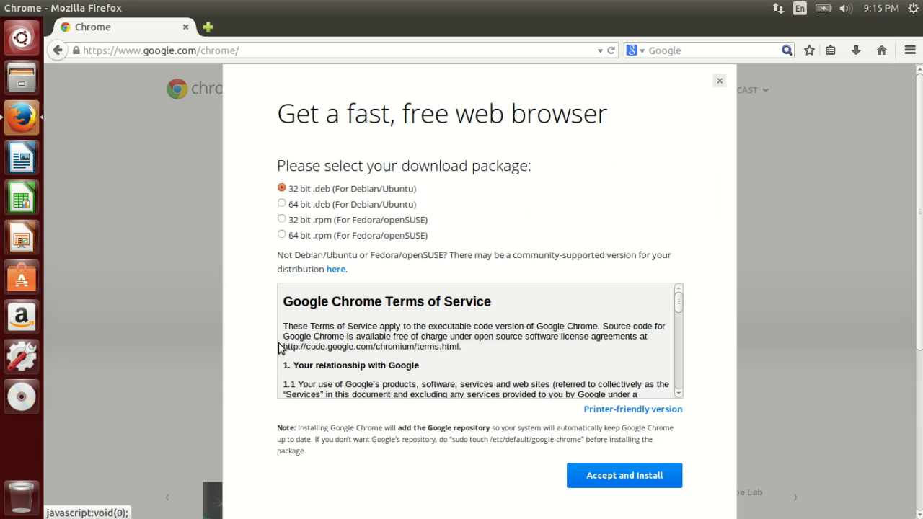
pyautogui.moveTo(326, 245)
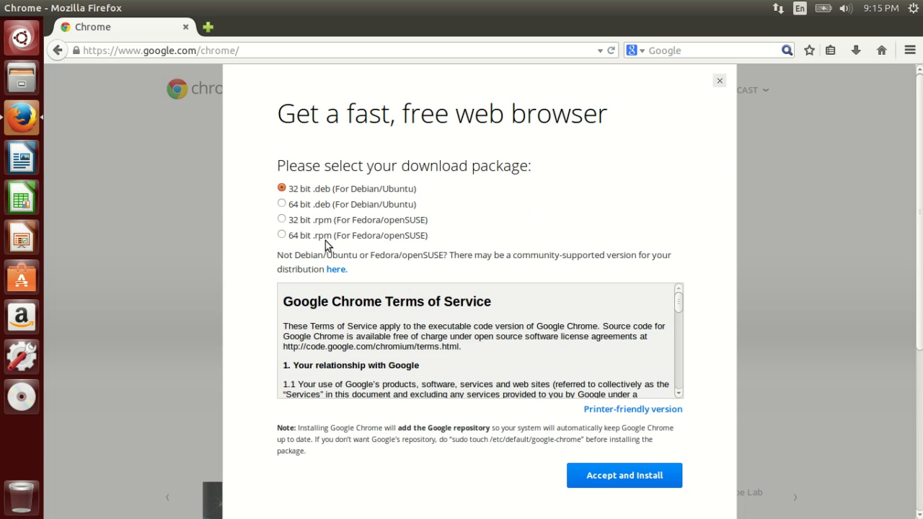
pyautogui.moveTo(287, 207)
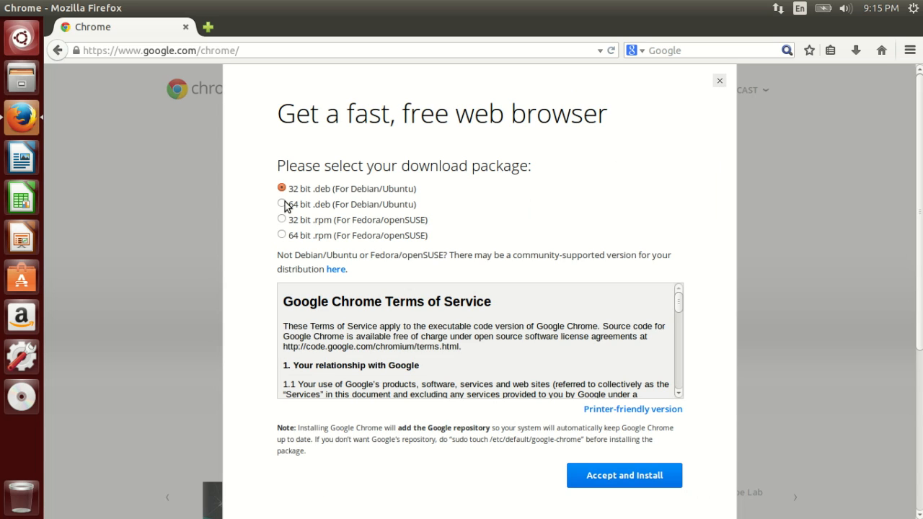
pyautogui.click(283, 204)
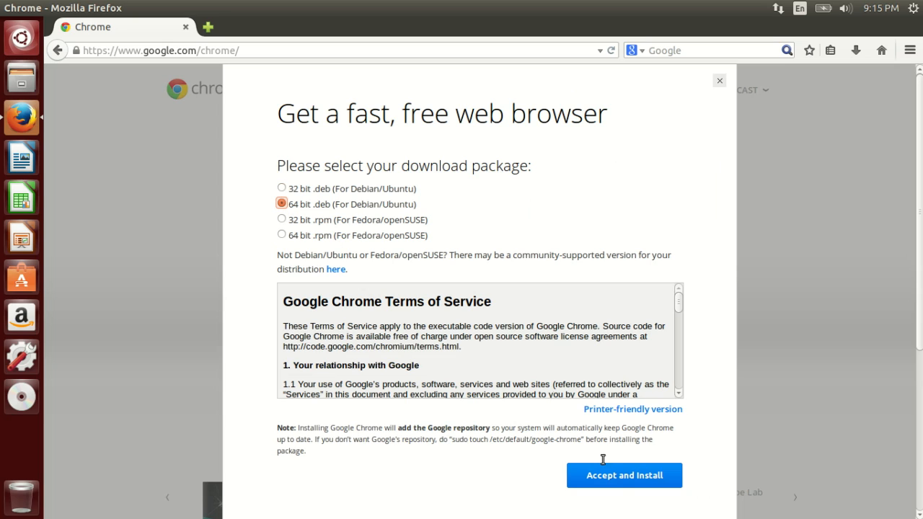
pyautogui.click(622, 475)
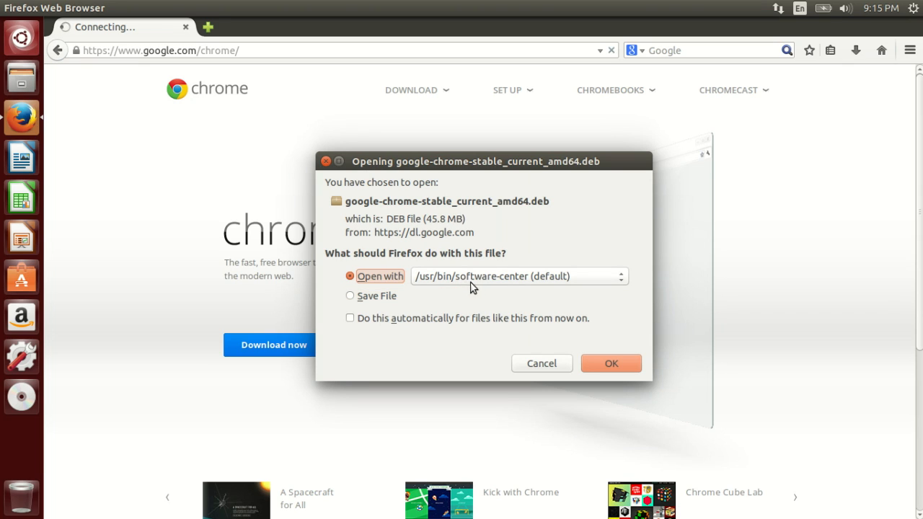
pyautogui.moveTo(447, 280)
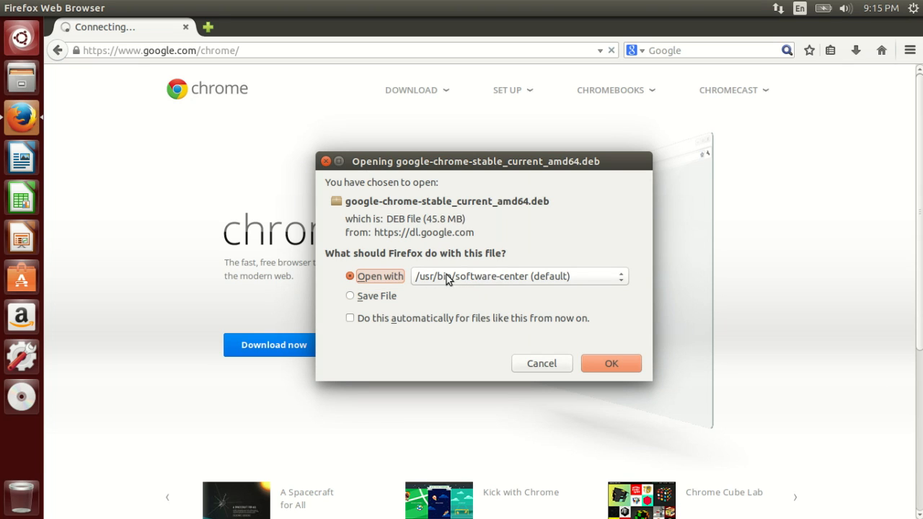
pyautogui.moveTo(479, 280)
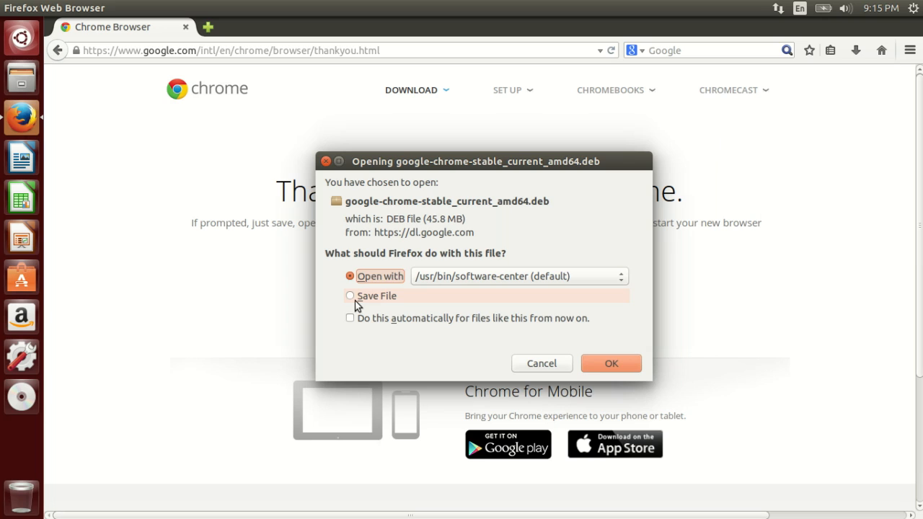
# Save google-chrome-stable_current_amd64.deb to disk rather than opening it.
pyautogui.click(350, 296)
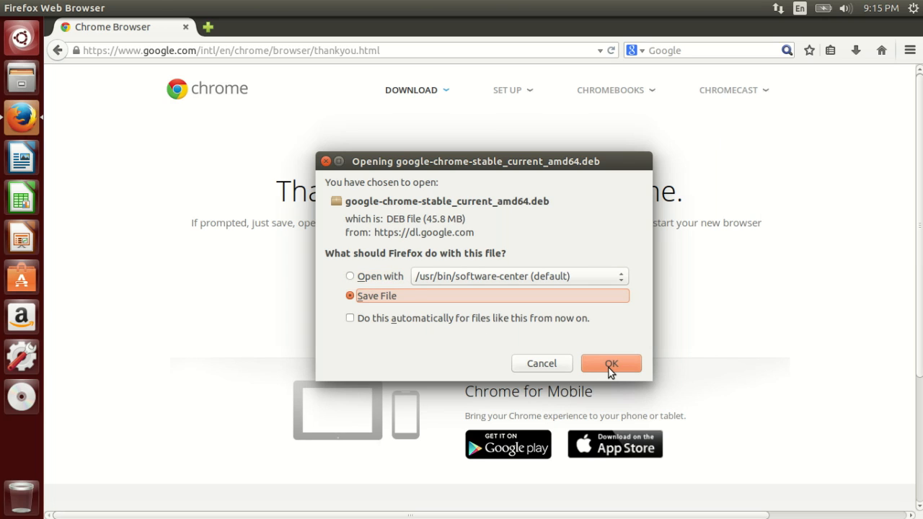
pyautogui.click(611, 364)
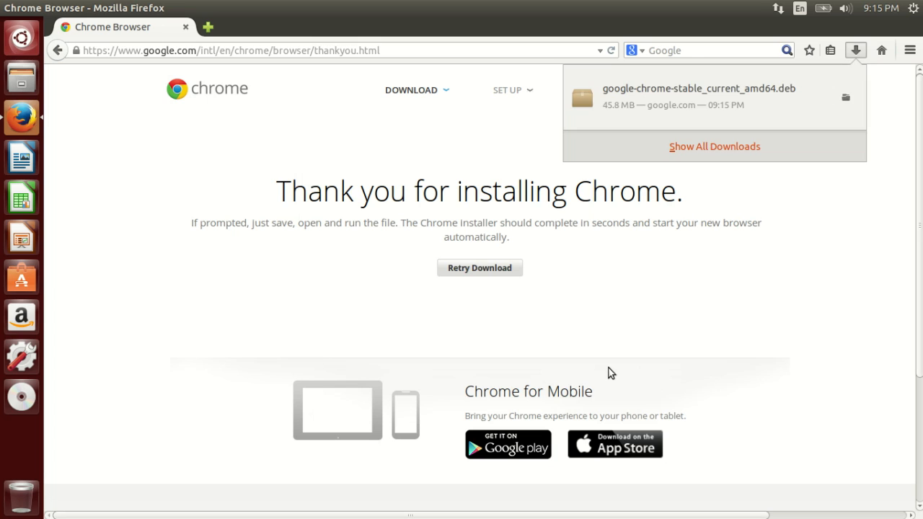
pyautogui.moveTo(609, 322)
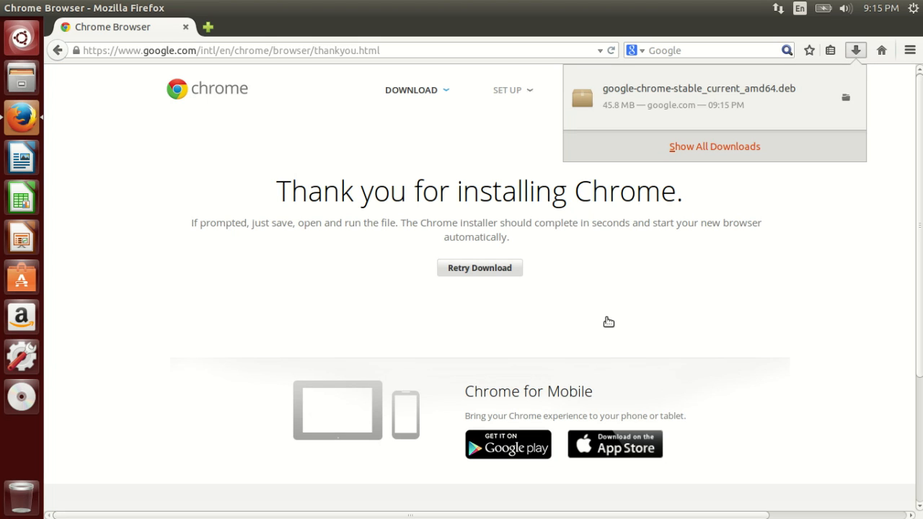
pyautogui.moveTo(686, 122)
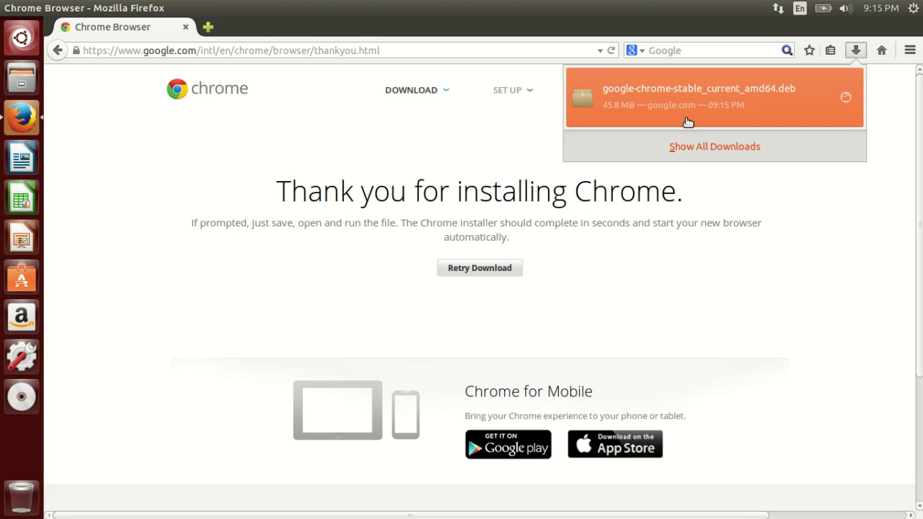
pyautogui.moveTo(611, 286)
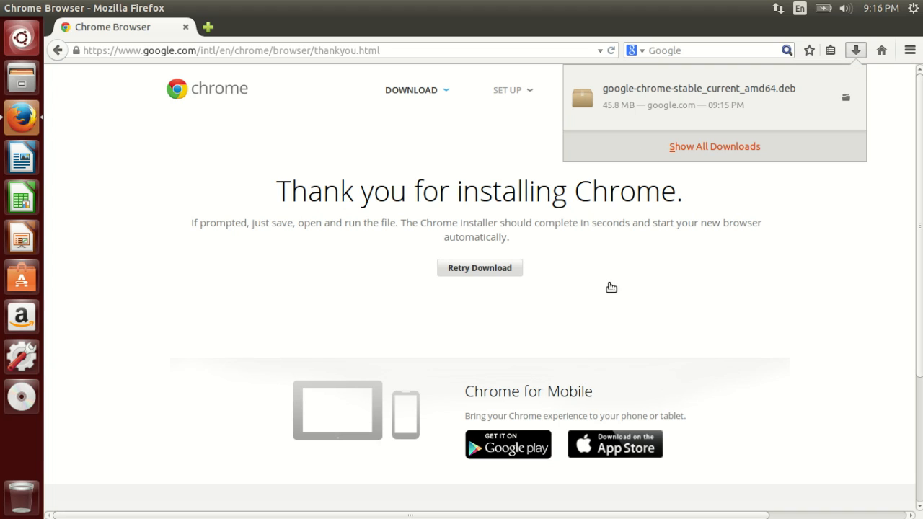
pyautogui.moveTo(479, 267)
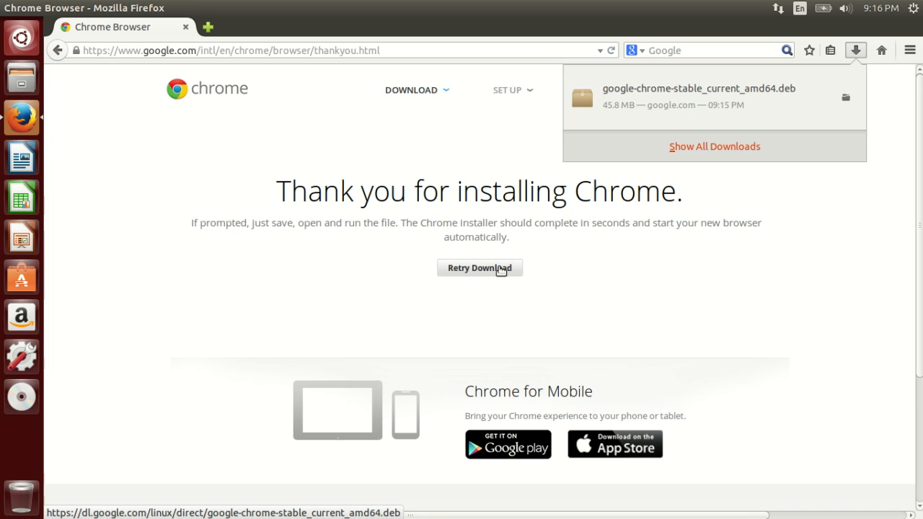
pyautogui.moveTo(22, 37)
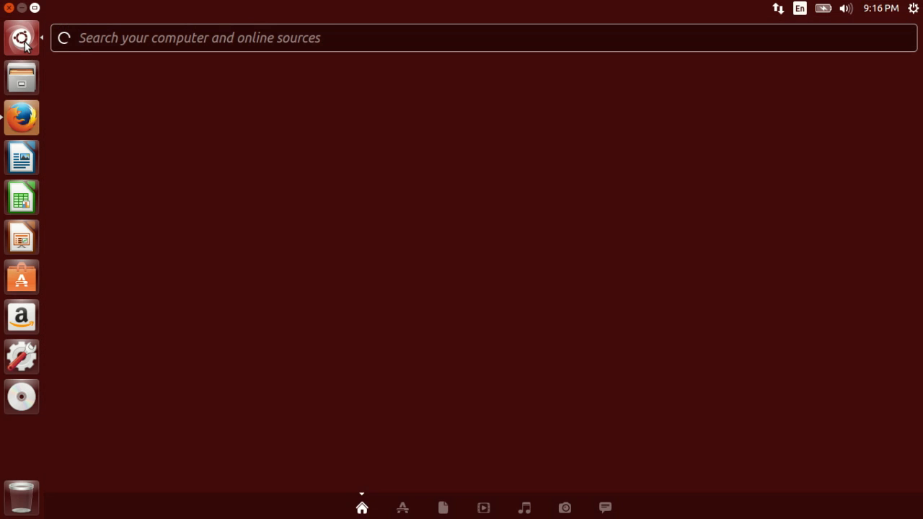
pyautogui.click(374, 38)
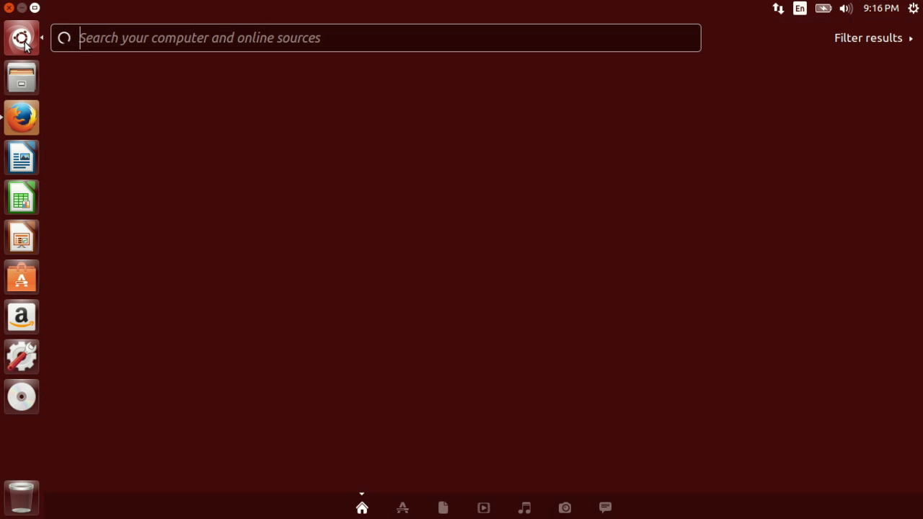
pyautogui.write('term')
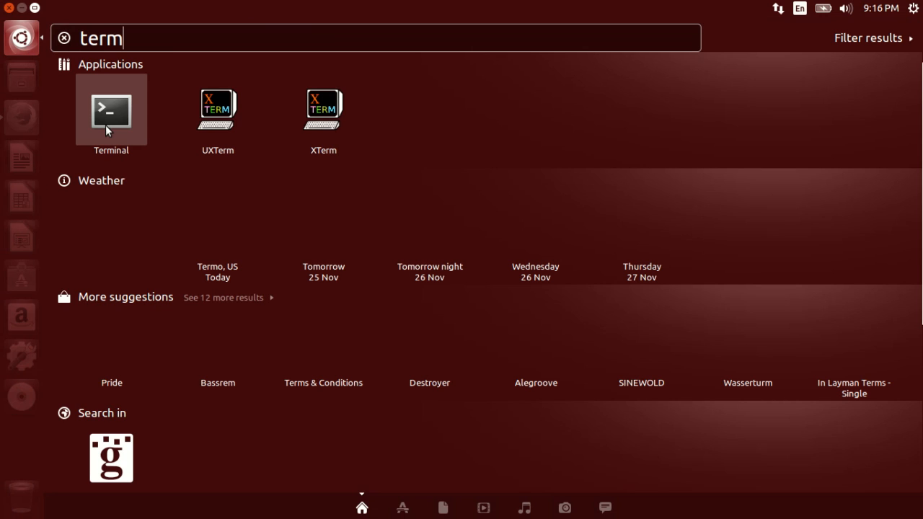
pyautogui.click(111, 110)
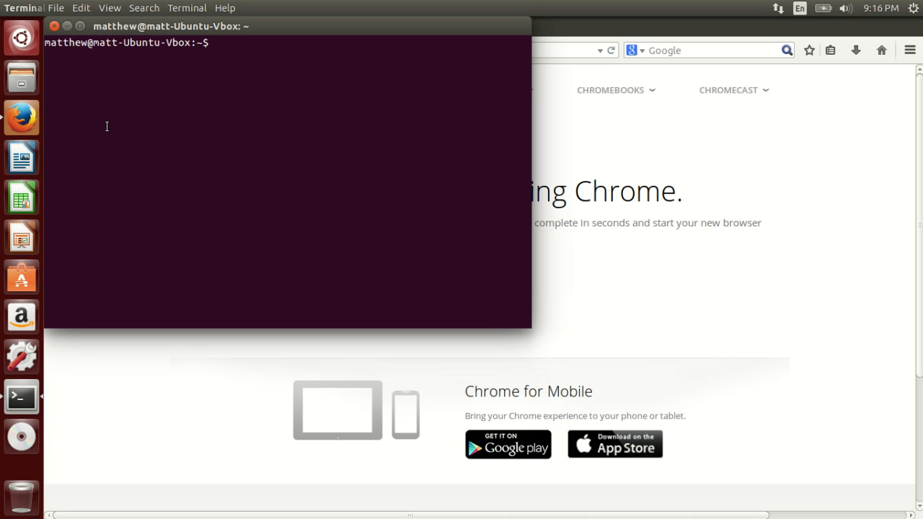
pyautogui.write('https://dl.google.com/linux/direct/google-chrome-stable_current_amd64.deb')
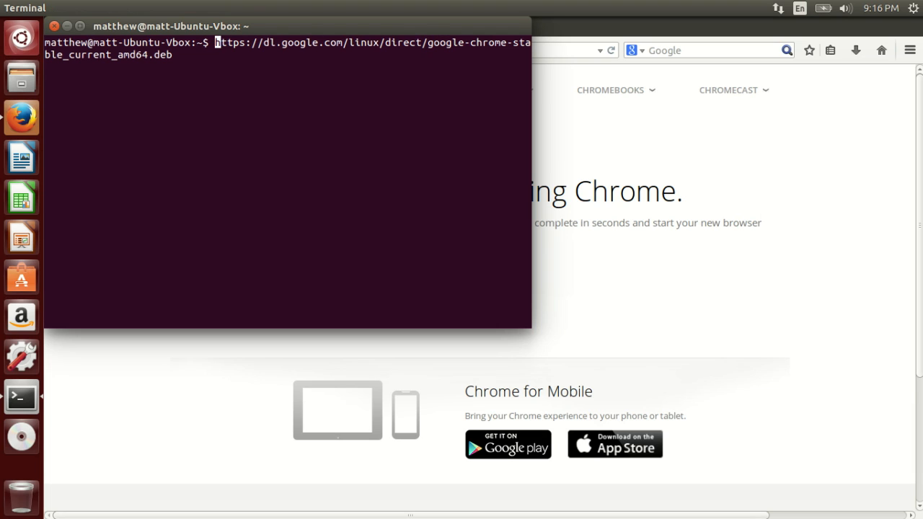
pyautogui.write('wget')
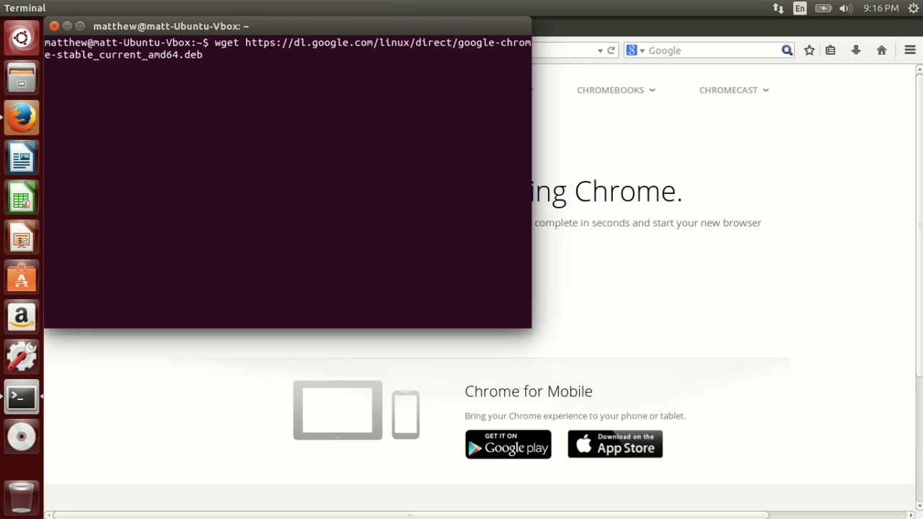
pyautogui.press('Return')
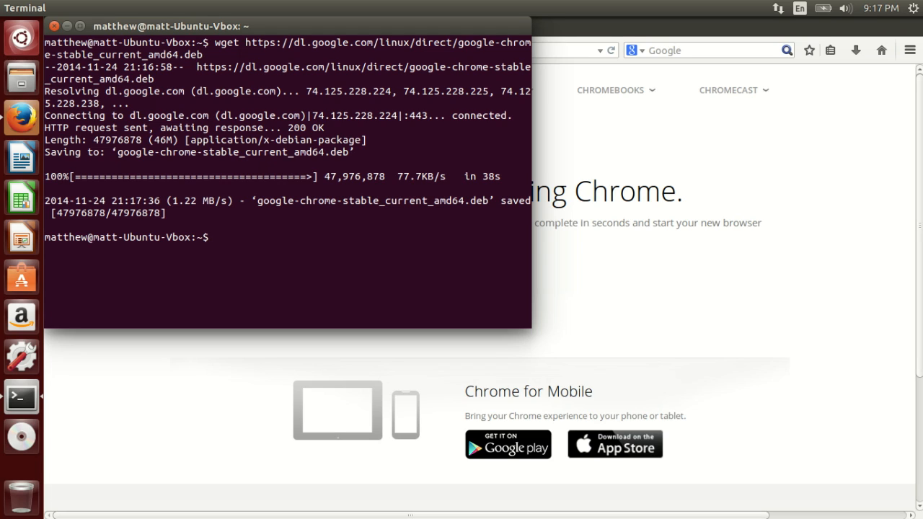
# List the home folder with ls, then enter sudo dpkg -i google-chrome-stable_current_amd64.deb without running it.
pyautogui.write('ls')
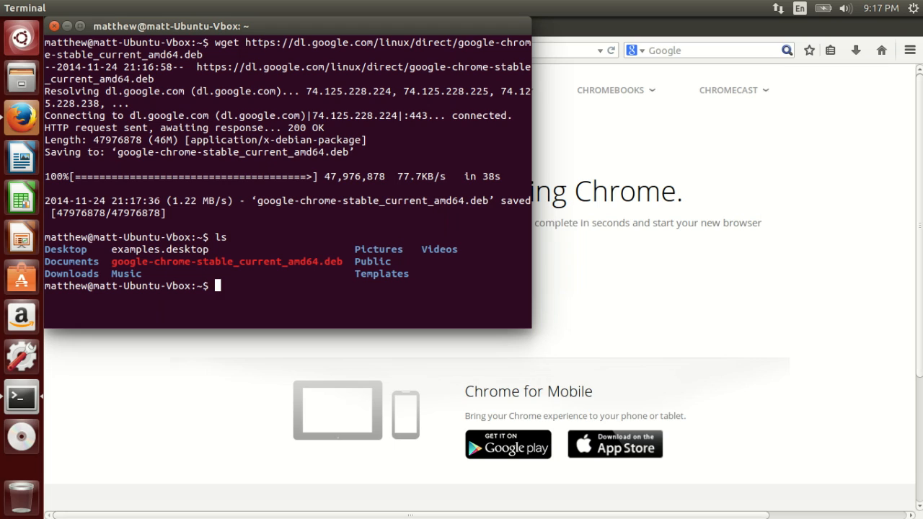
pyautogui.write('sud')
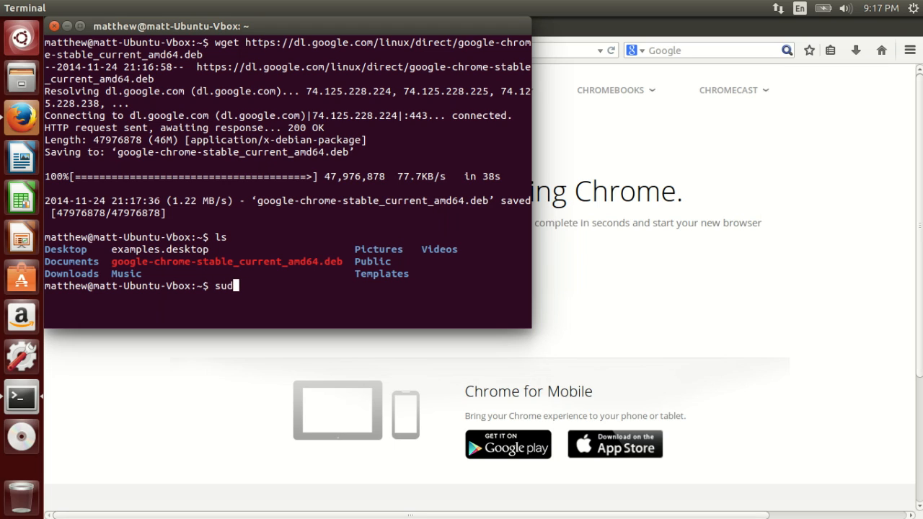
pyautogui.write('dpk')
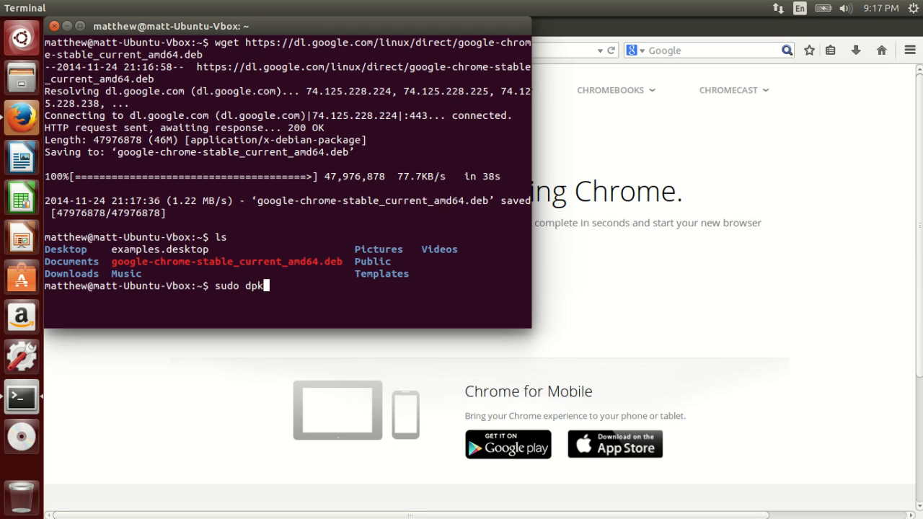
pyautogui.write('g')
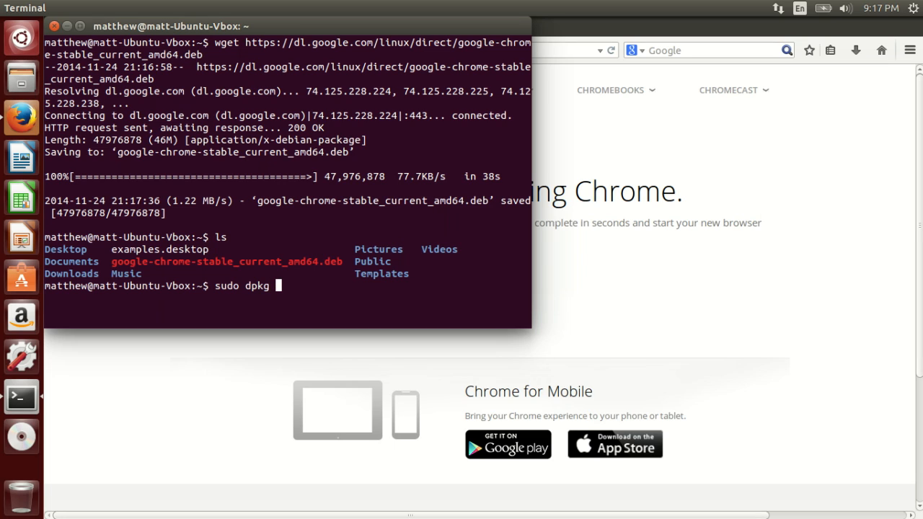
pyautogui.write('-i')
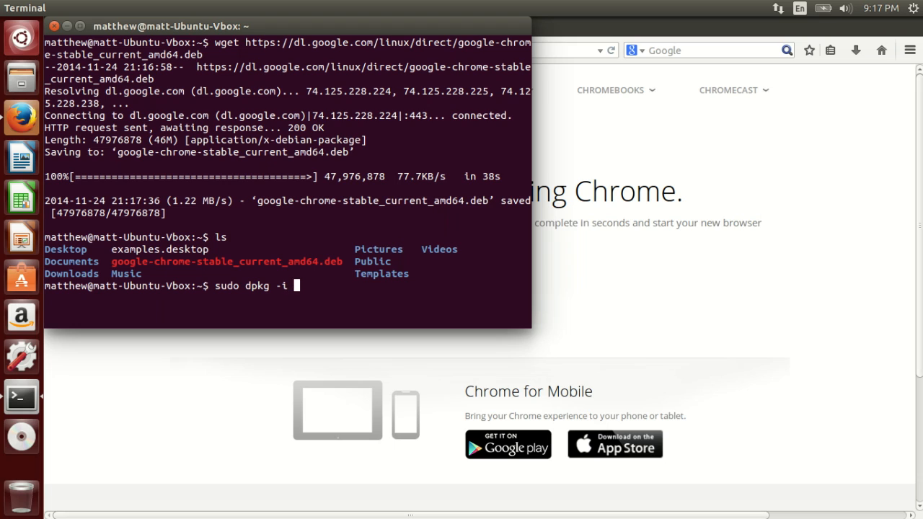
pyautogui.write('google-chrome-stable_current_amd64.deb')
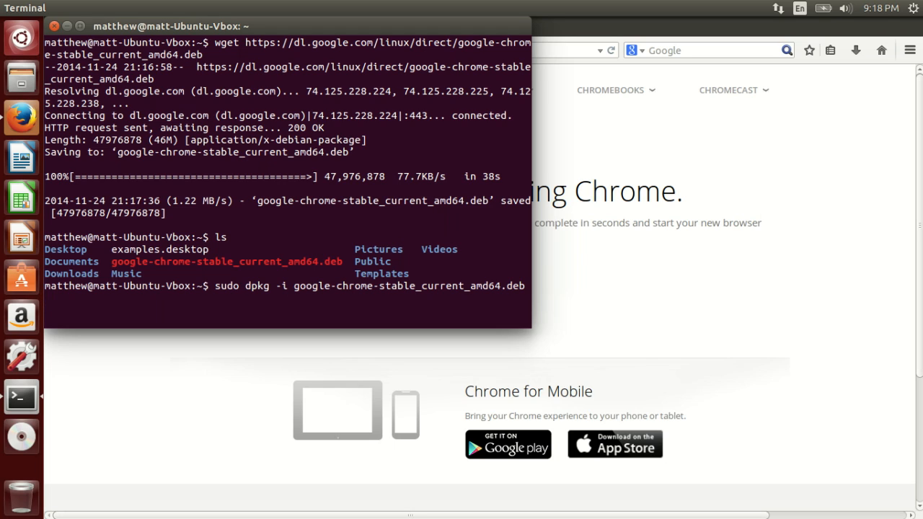
# Run the sudo dpkg -i install, which fails on the missing libappindicator1 dependency.
pyautogui.press('Return')
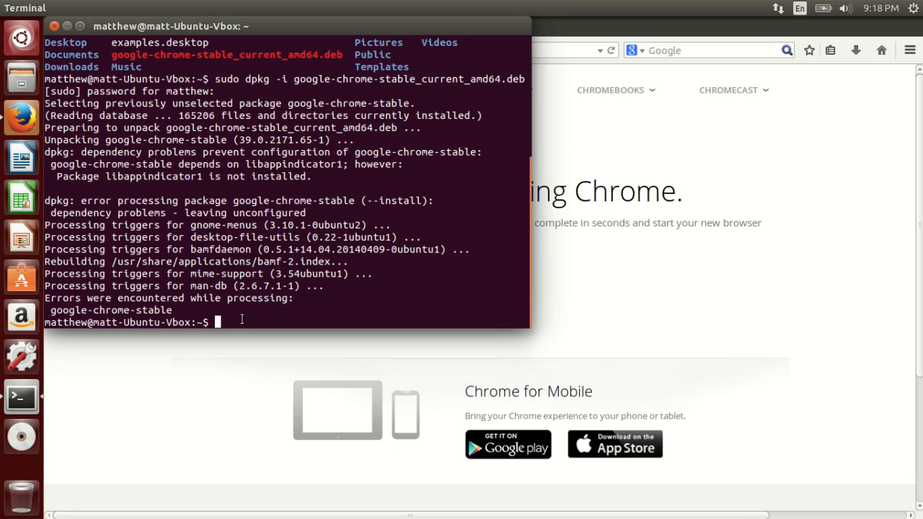
# Run sudo apt-get -f install to resolve the missing libappindicator1 and libindicator7.
pyautogui.write('sudo a')
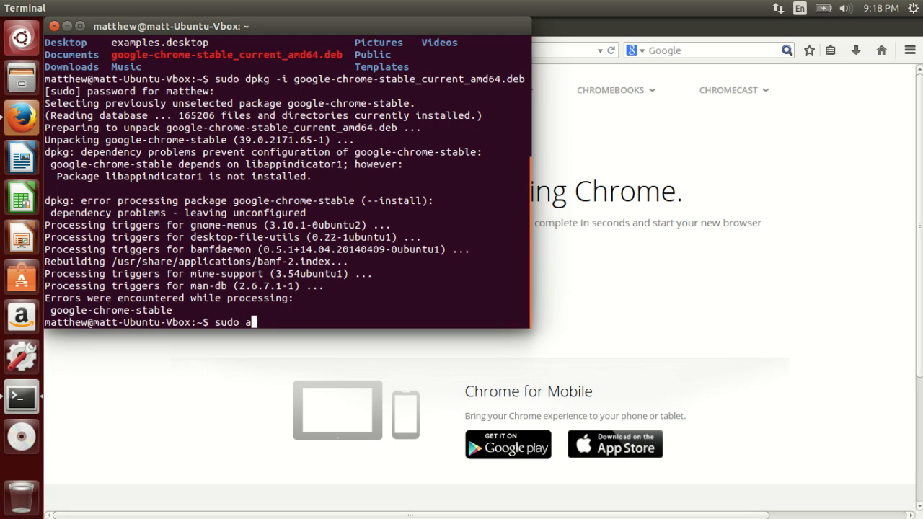
pyautogui.write('pt-get')
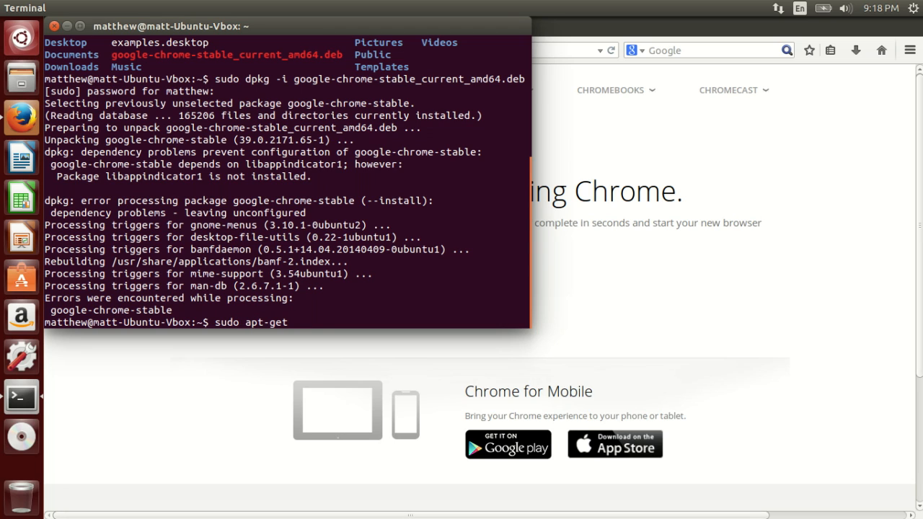
pyautogui.write('-f')
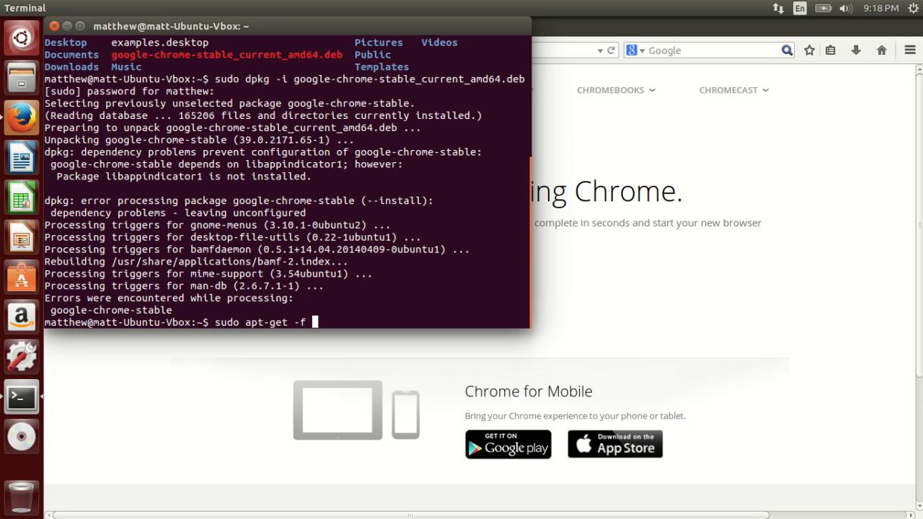
pyautogui.write('install')
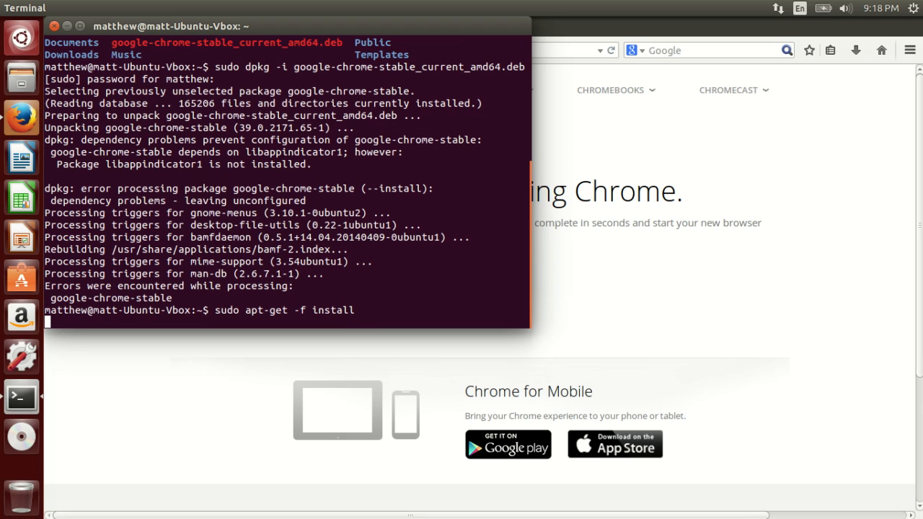
pyautogui.press('Return')
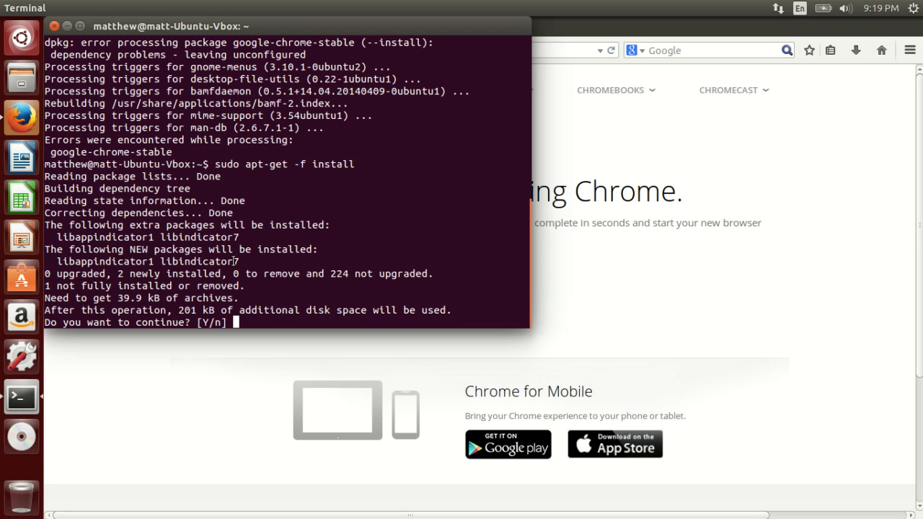
pyautogui.moveTo(261, 326)
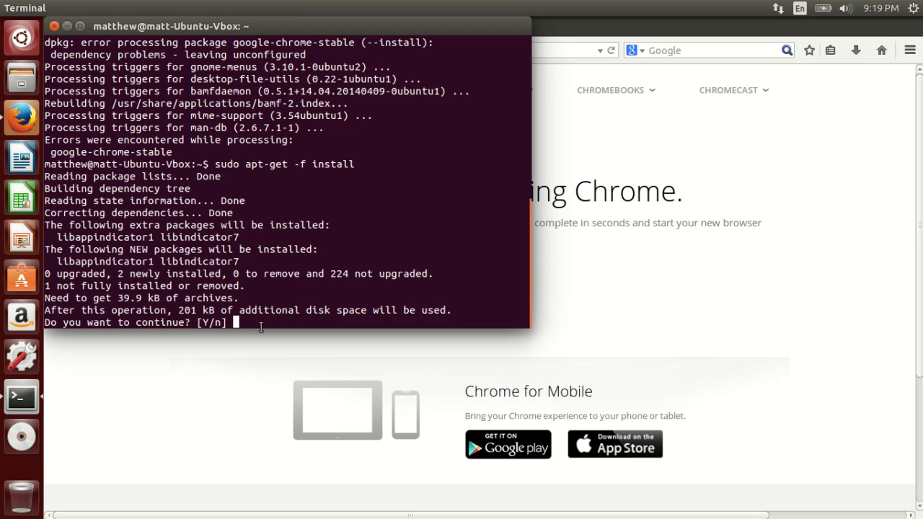
# Answer y so apt-get installs libindicator7, libappindicator1 and finishes google-chrome-stable setup.
pyautogui.write('y')
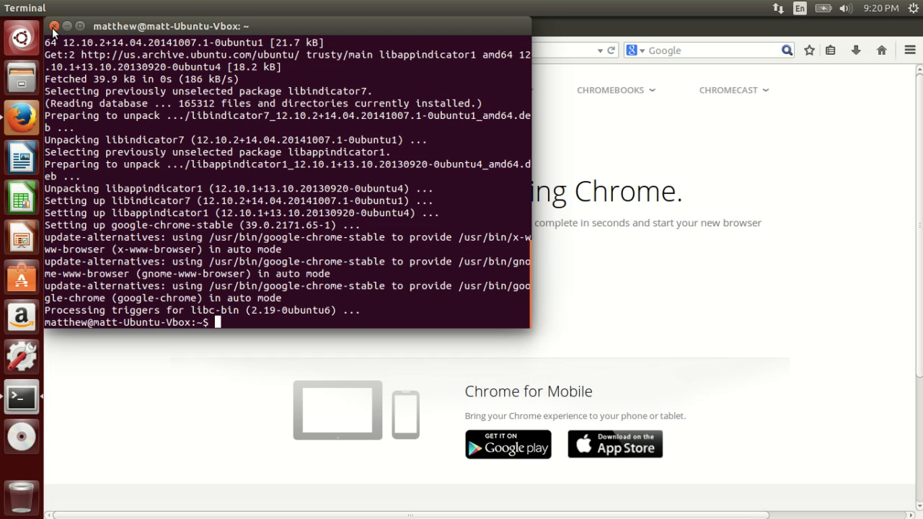
# Close Terminal, search the Dash for chrome to see Google Chrome listed, then return to the desktop.
pyautogui.click(53, 26)
pyautogui.write('c')
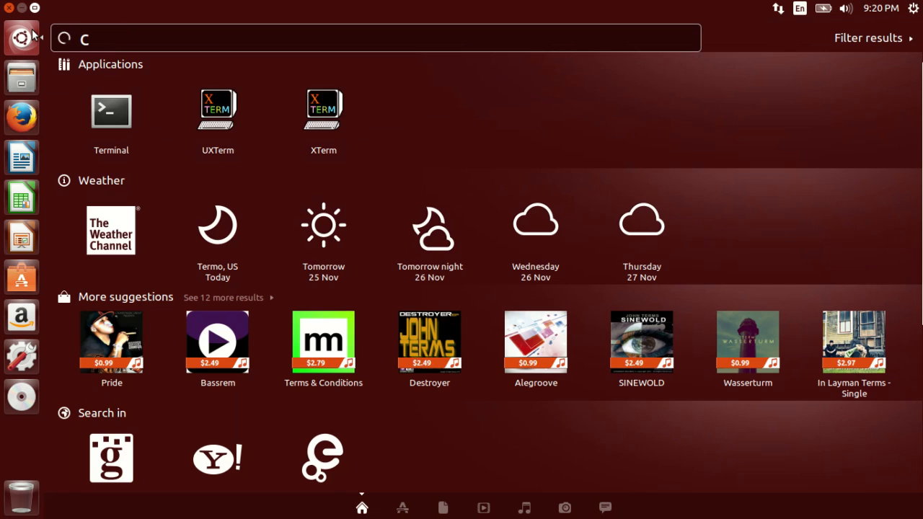
pyautogui.write('hrome')
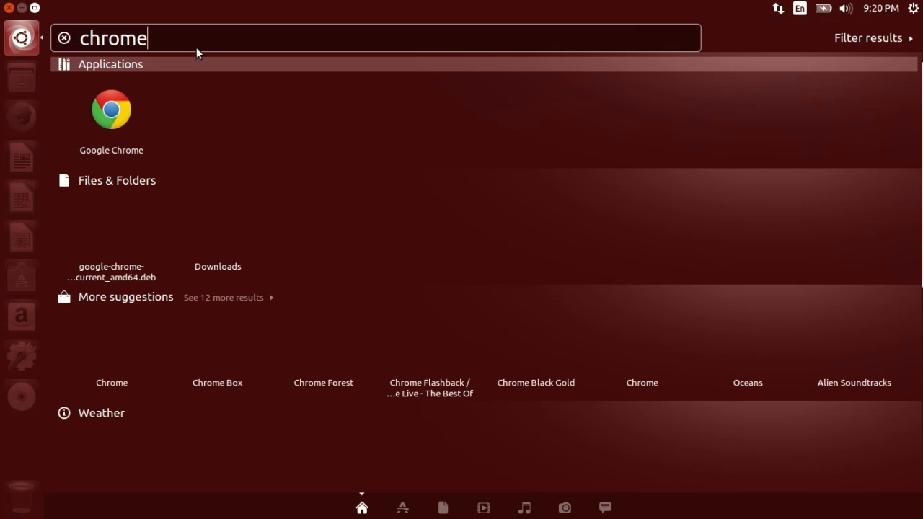
pyautogui.press('BackSpace')
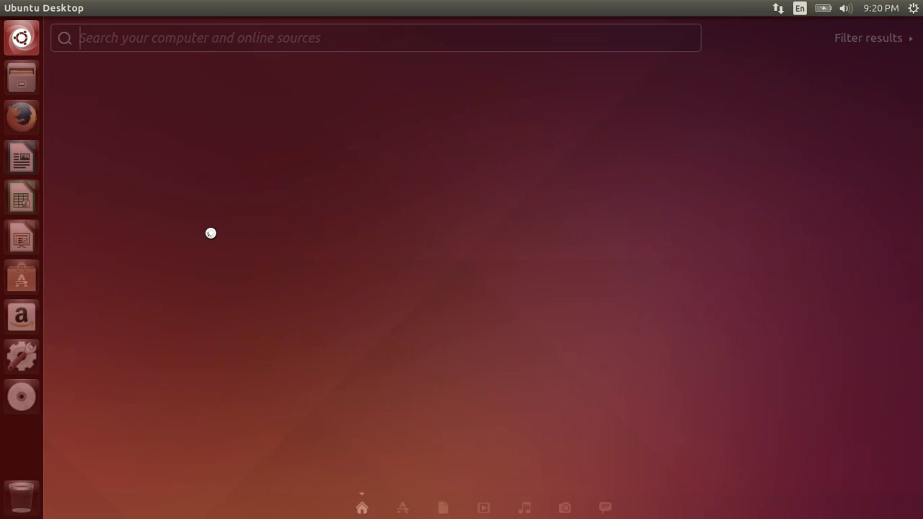
pyautogui.press('Escape')
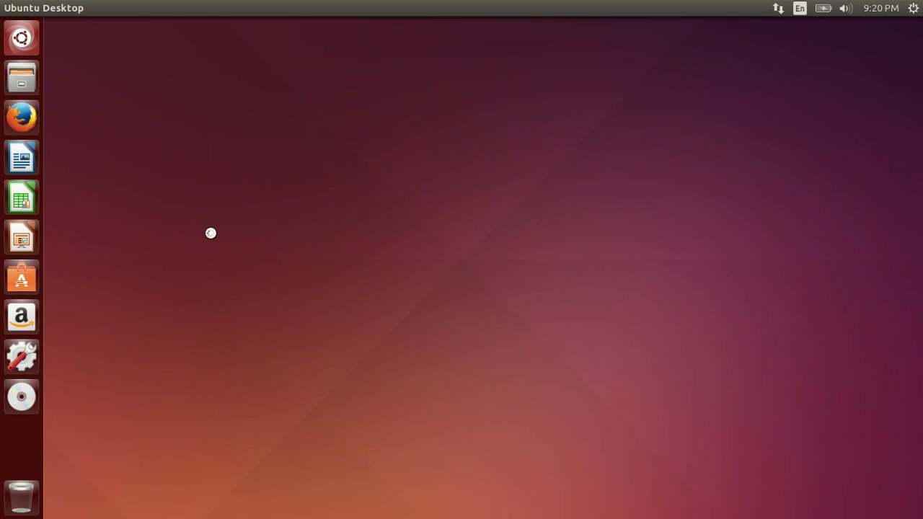